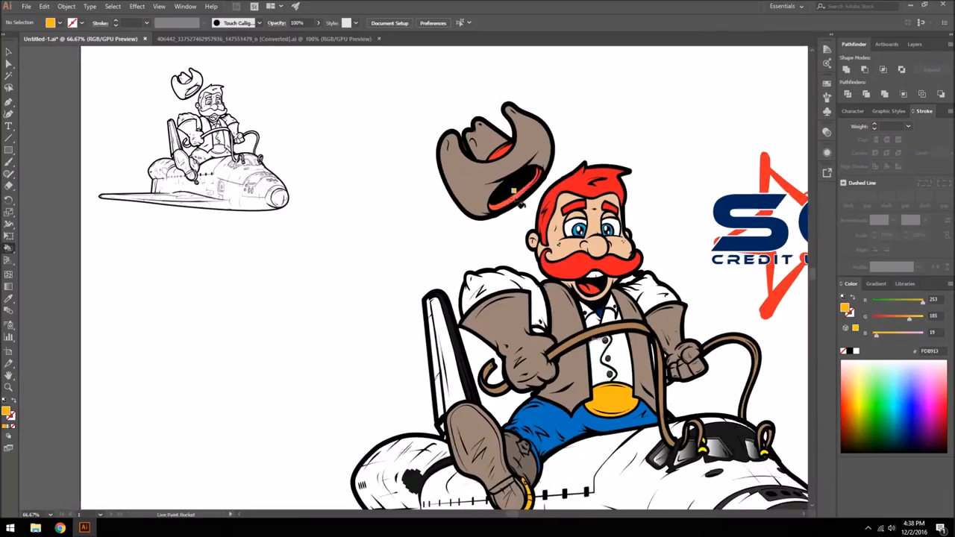
# Place the coloured cowboy-on-shuttle artwork over the blue rounded card shape.
pyautogui.scroll(-3)
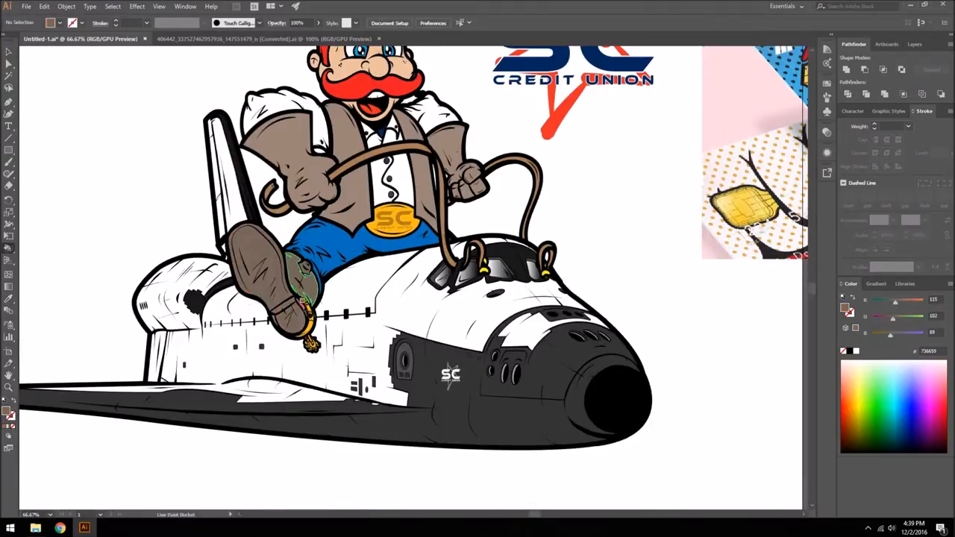
pyautogui.click(27, 6)
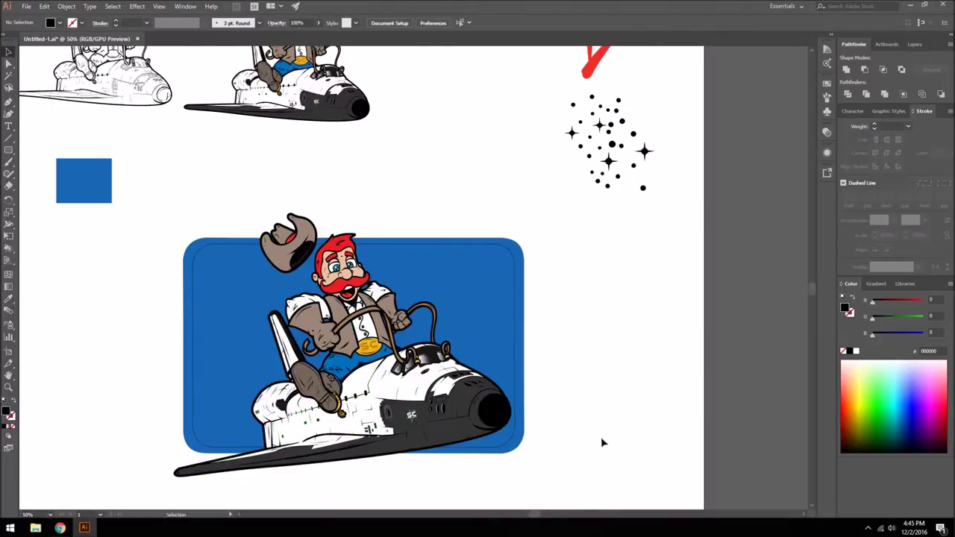
pyautogui.click(351, 343)
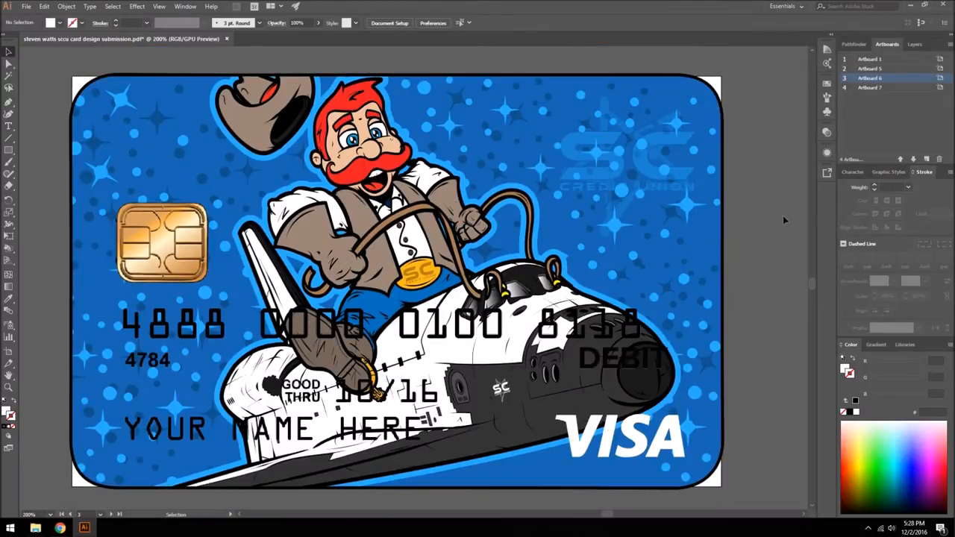
pyautogui.moveTo(784, 269)
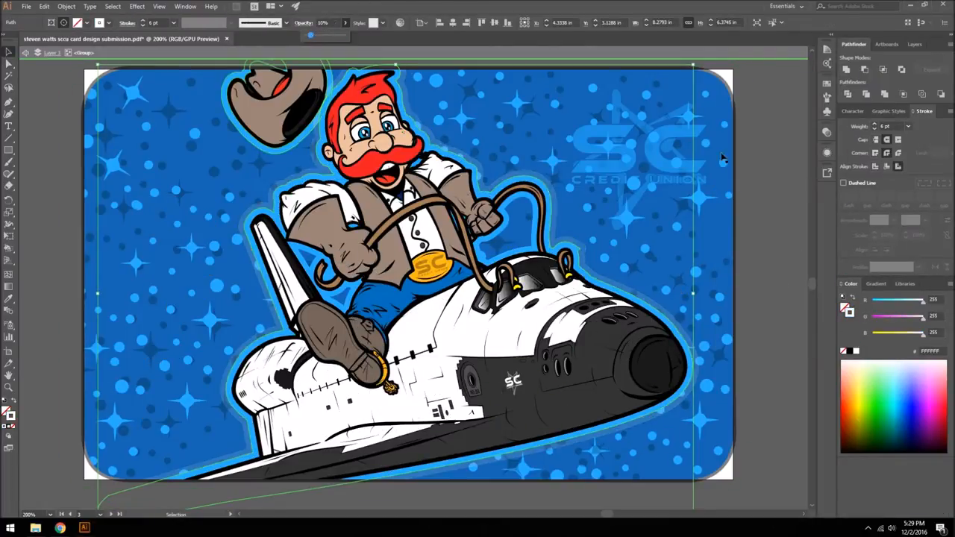
# Switch to the contest-entry board showing sketch stages beside the finished card.
pyautogui.click(907, 125)
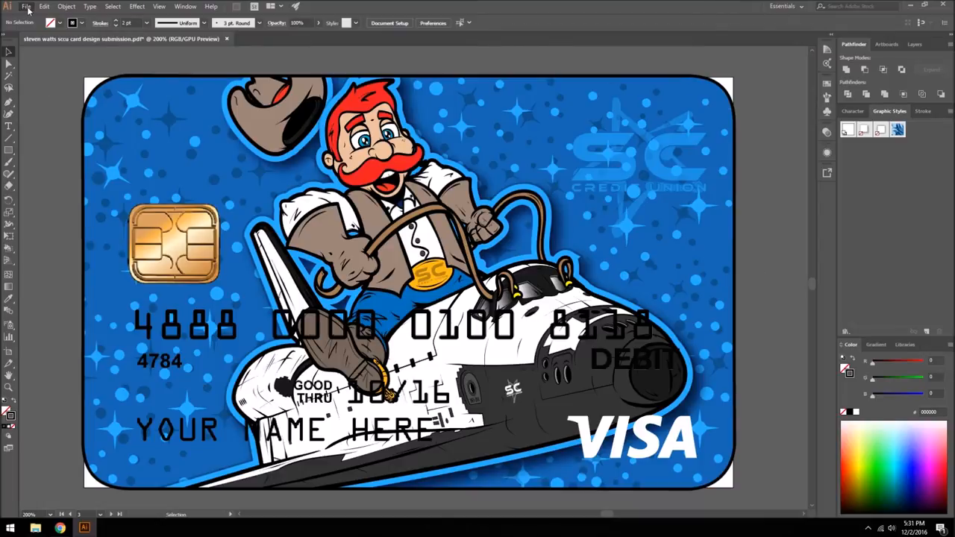
pyautogui.click(291, 15)
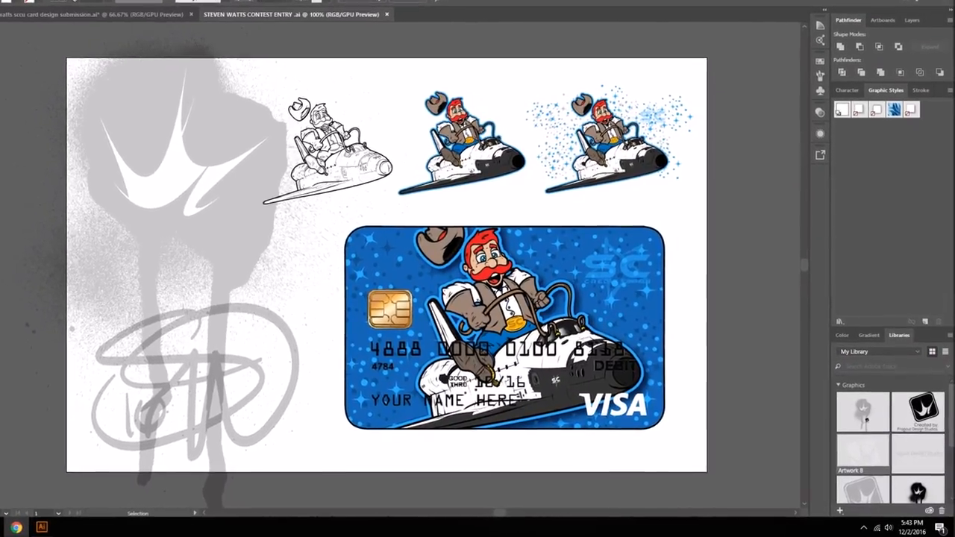